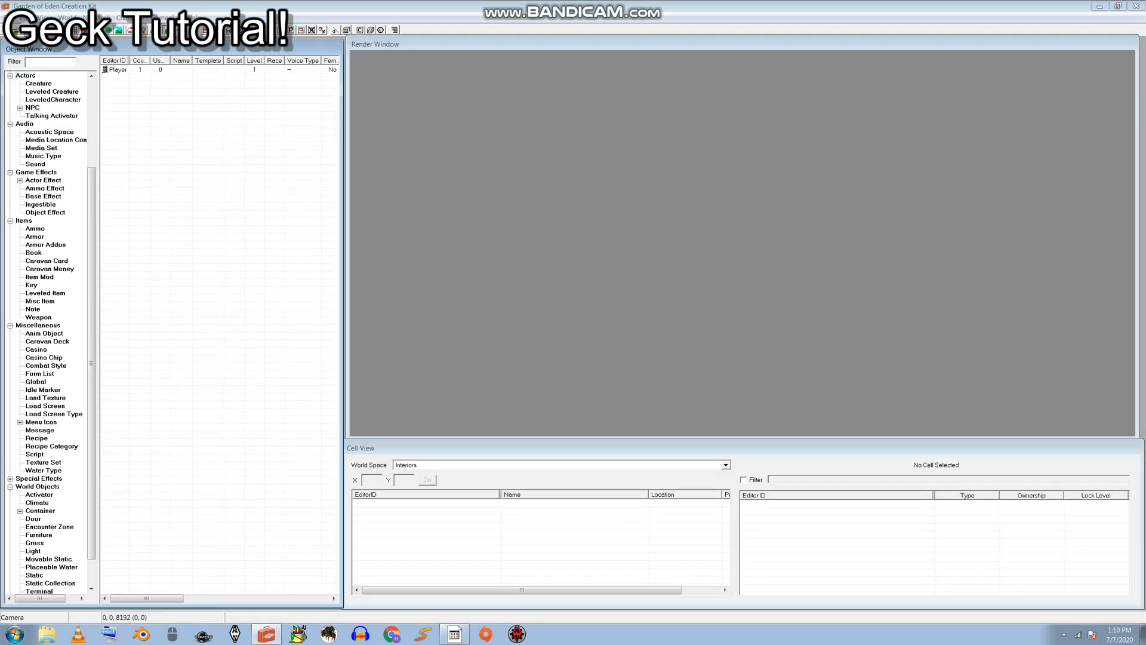
Load FalloutNV.esm with Worldspace1.esp as the active plugin via File > Data
click(118, 28)
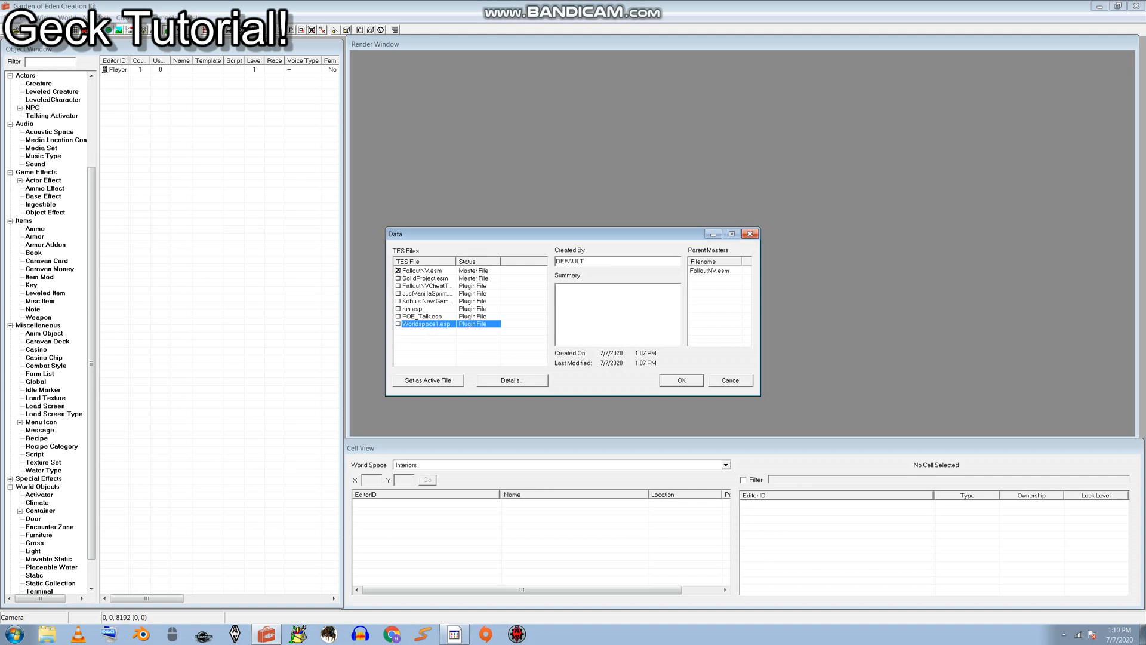
click(422, 270)
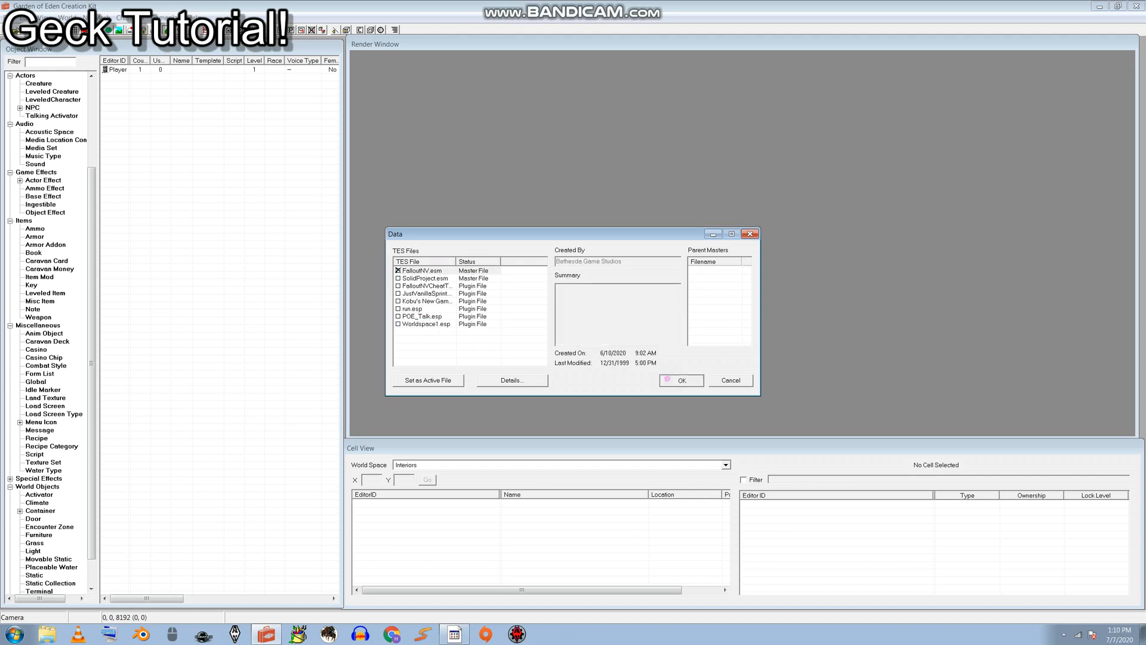
click(680, 379)
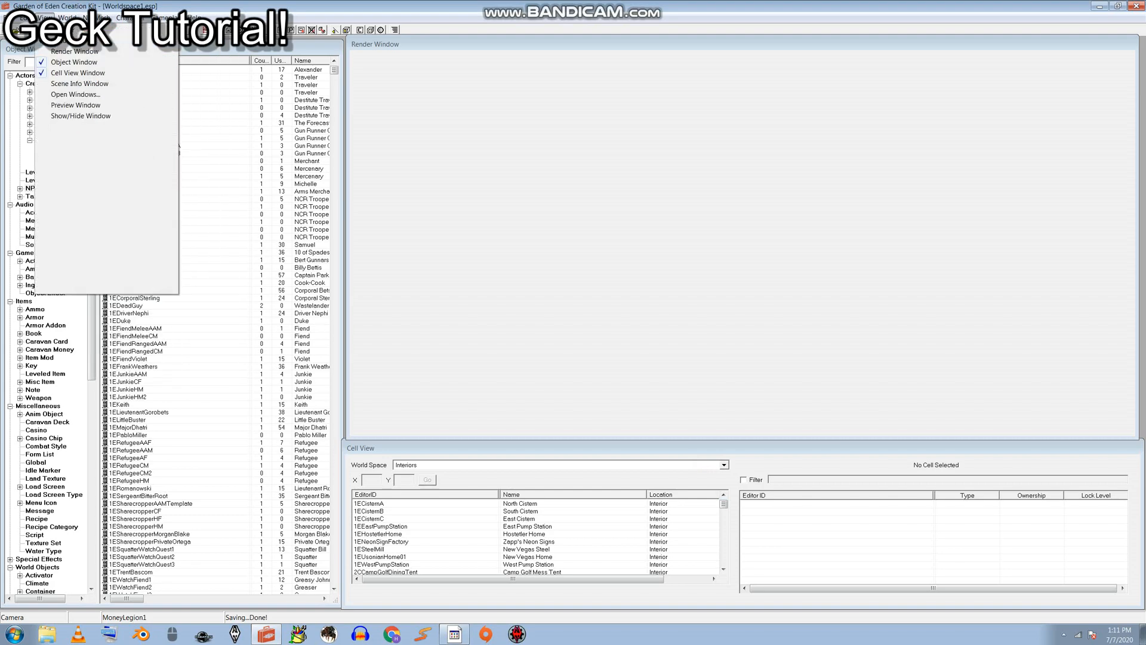
Reach World > World Spaces and bring up the New/Duplicate/Delete menu on the worldspace list
click(120, 18)
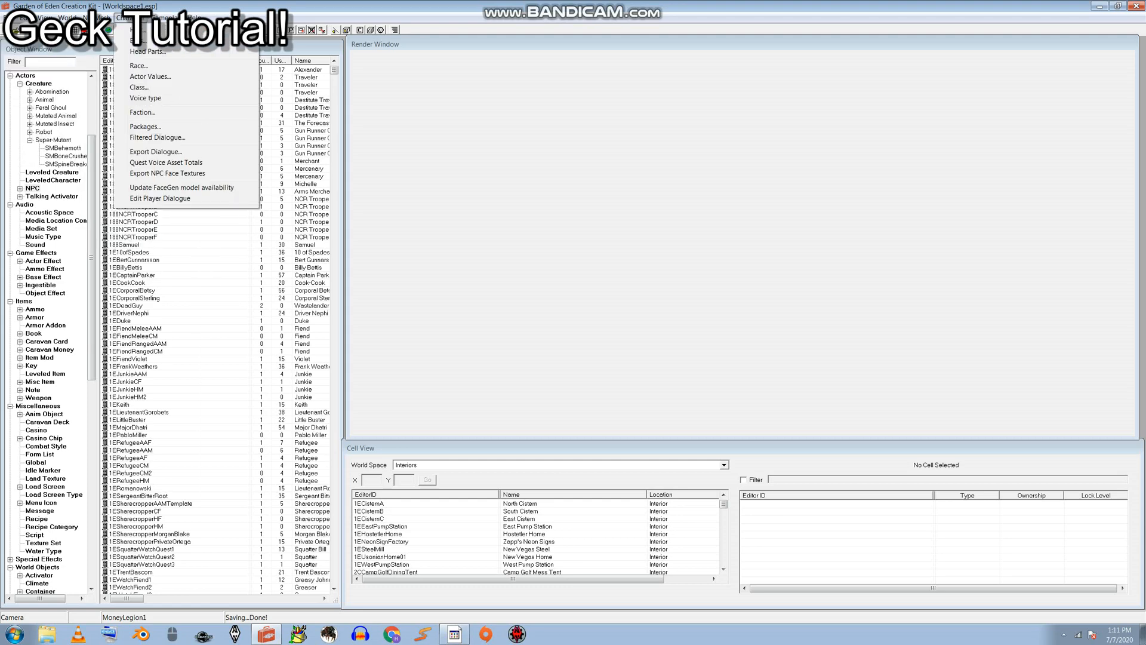
click(67, 17)
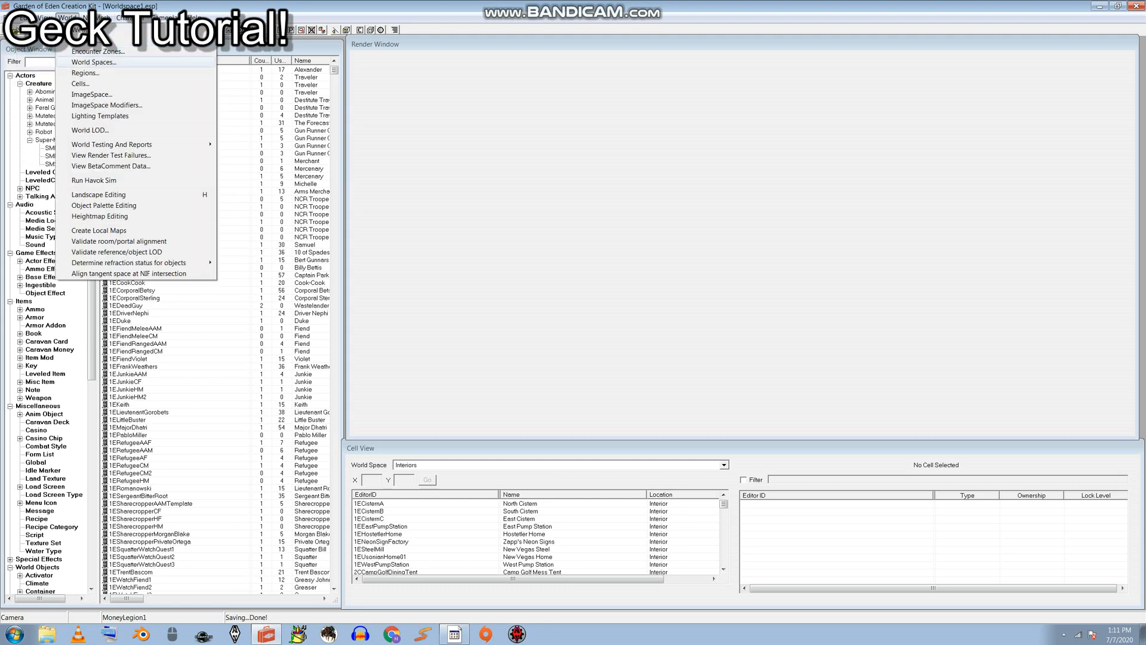
click(93, 60)
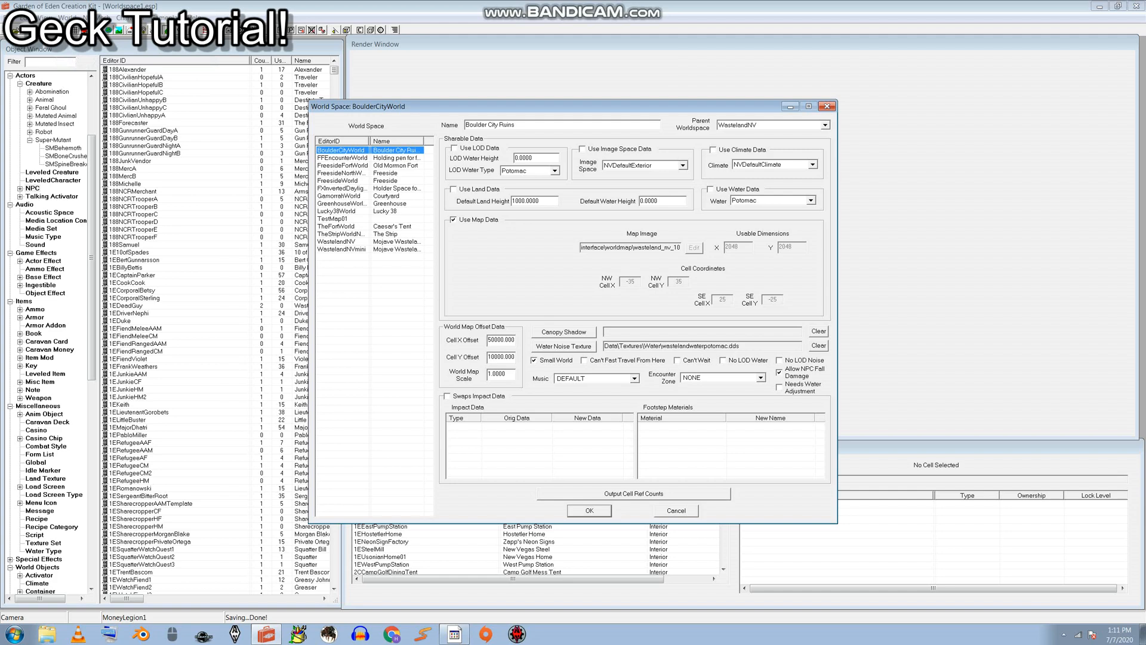
right_click(340, 249)
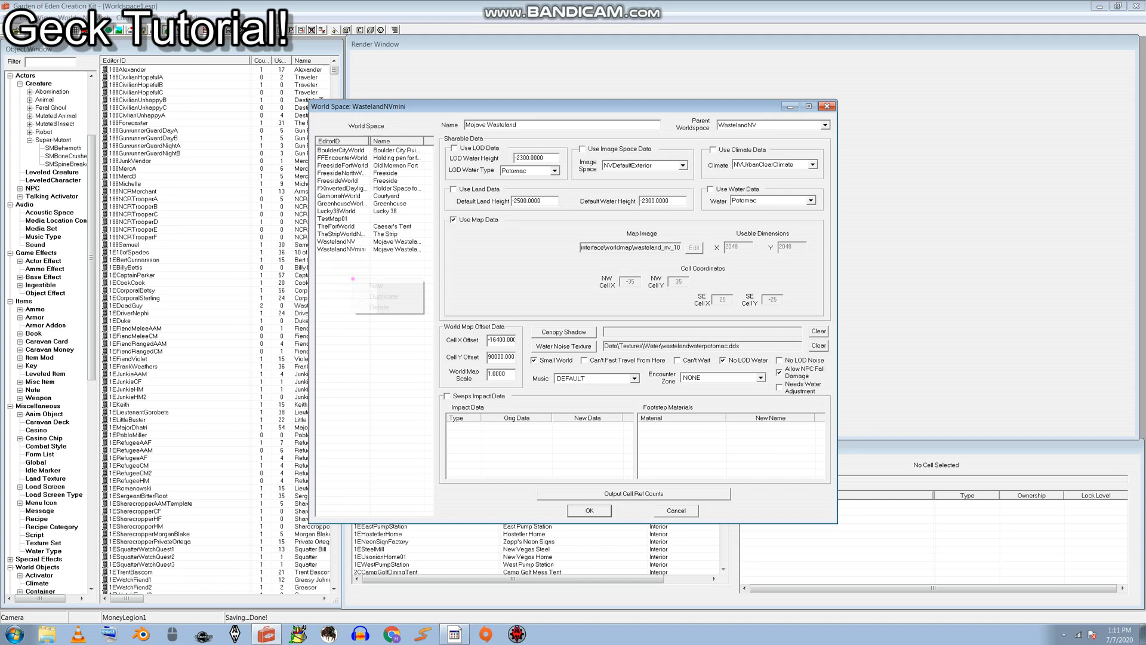
right_click(351, 285)
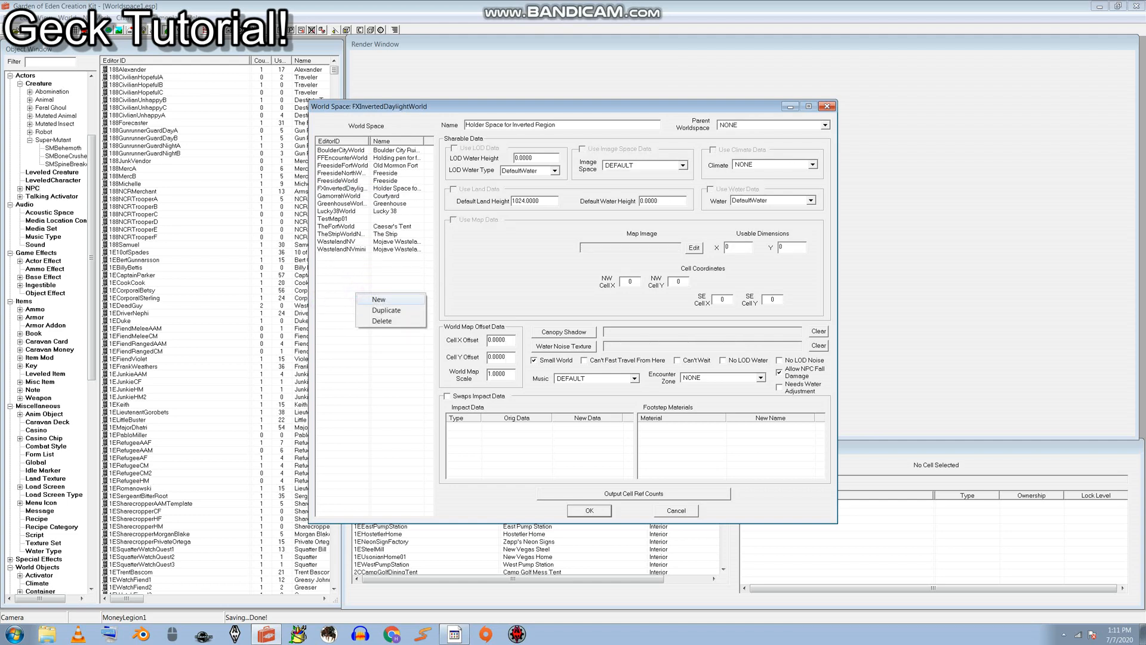
Create a new worldspace with the ID Worldspace1
click(378, 299)
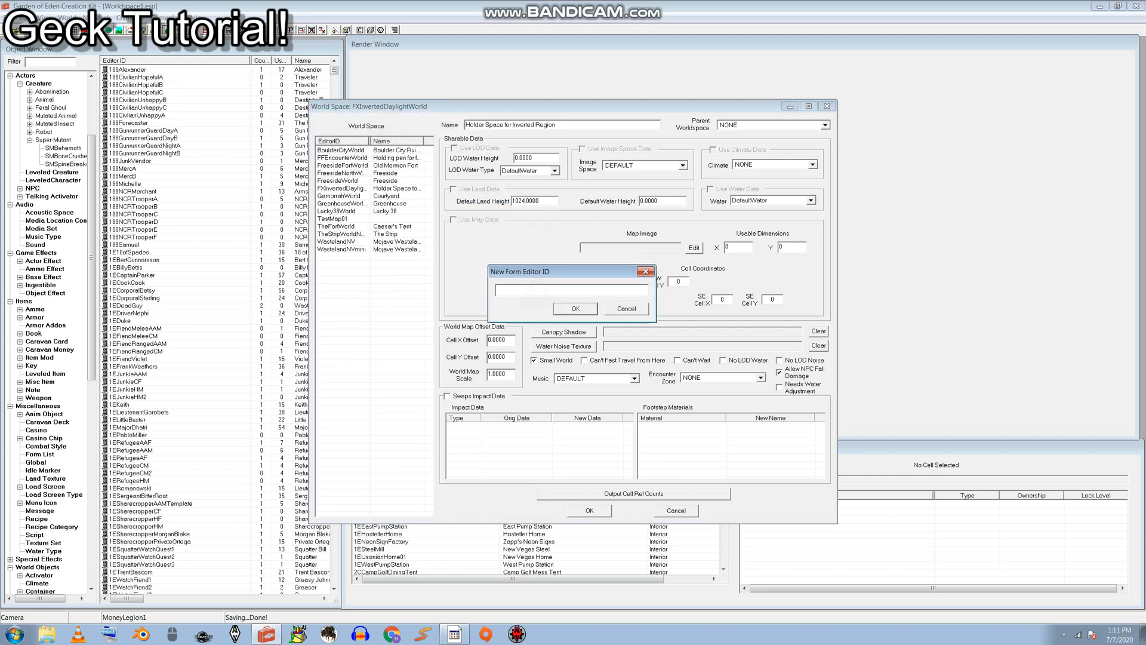
text(Worls)
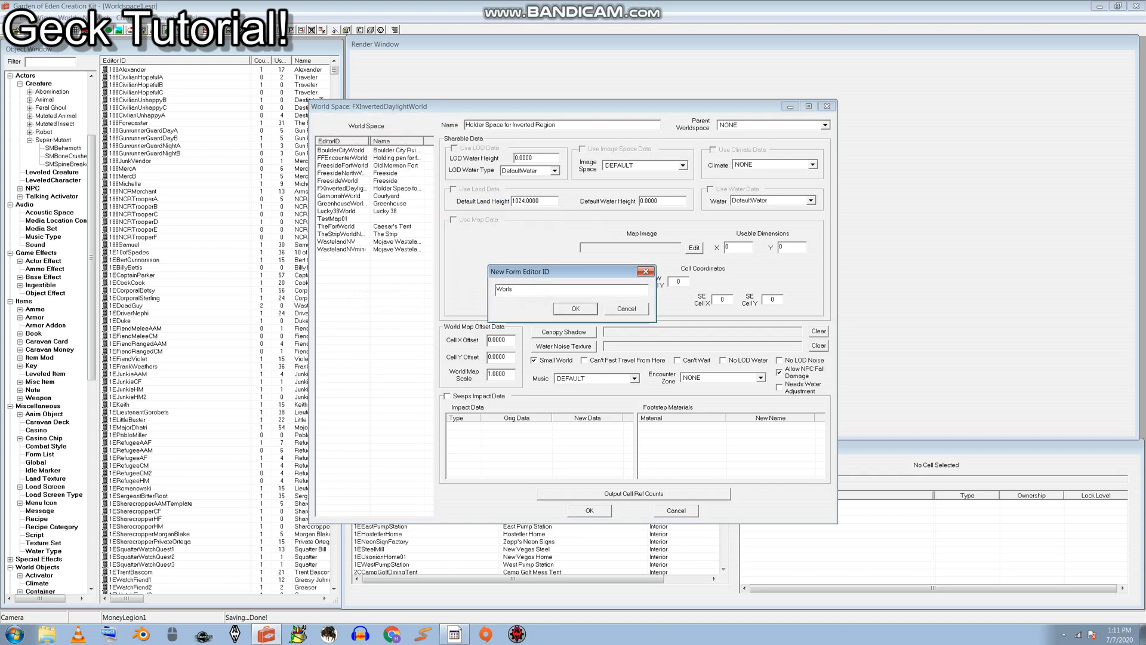
key(BackSpace)
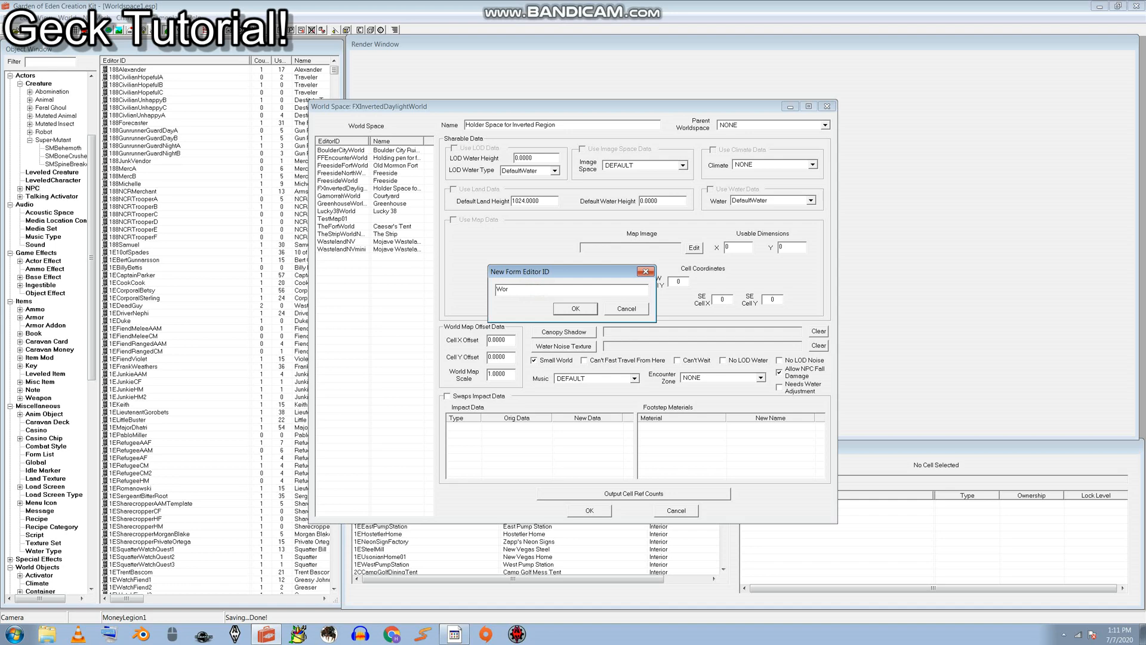
click(575, 308)
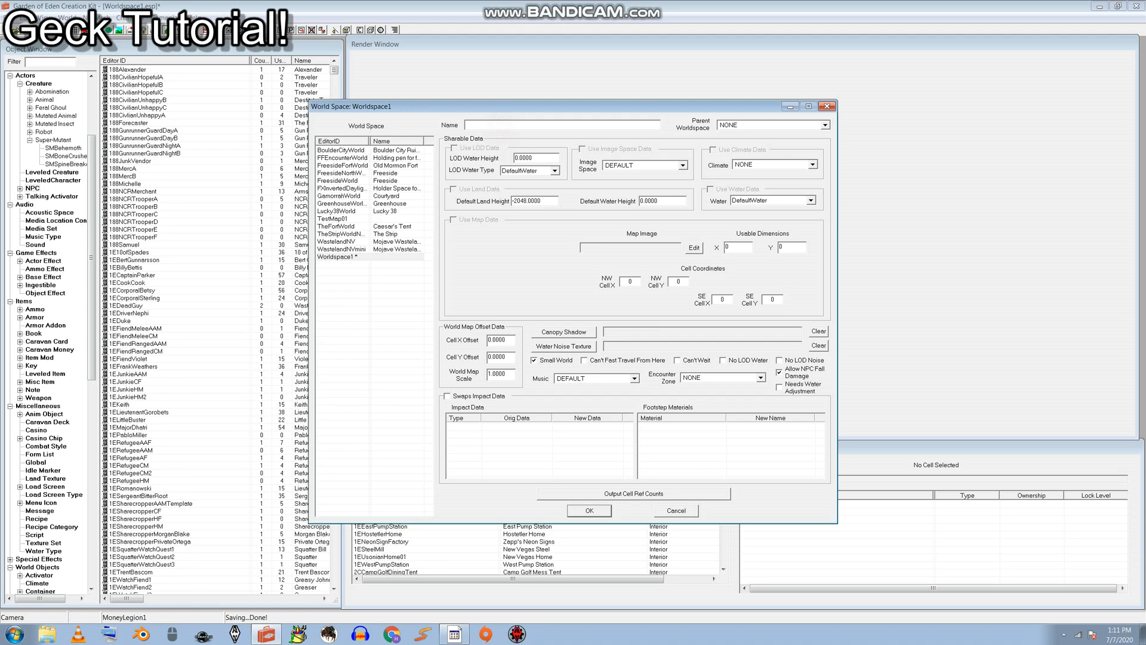
Name it Worldspace and set its Parent Worldspace to NONE
text(Worldspace)
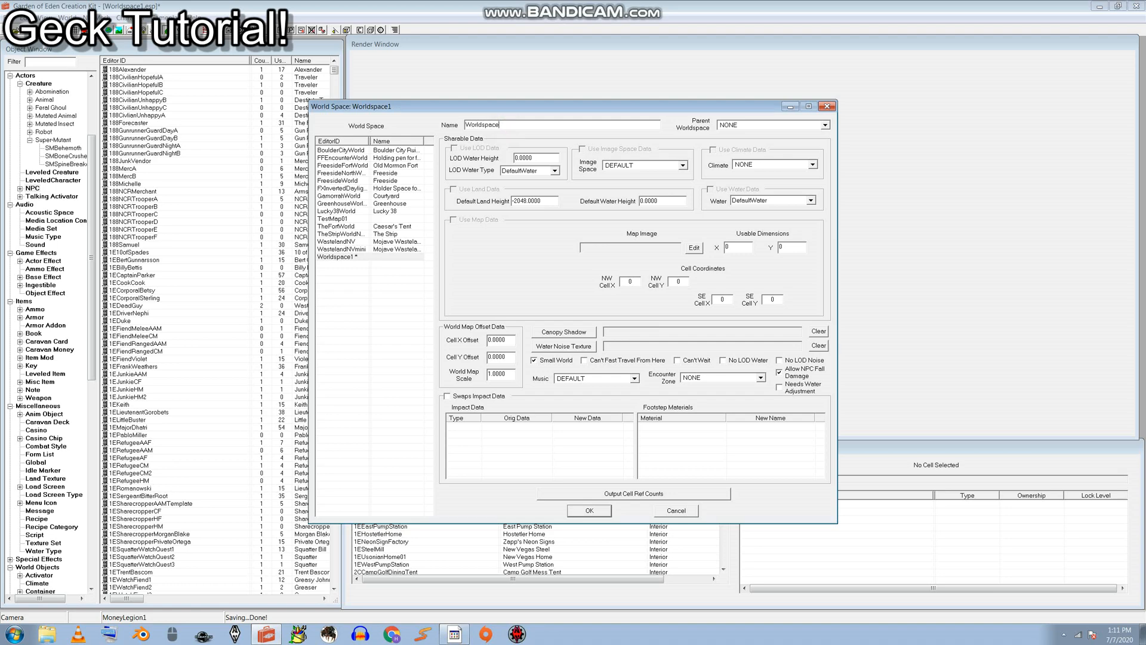
click(825, 125)
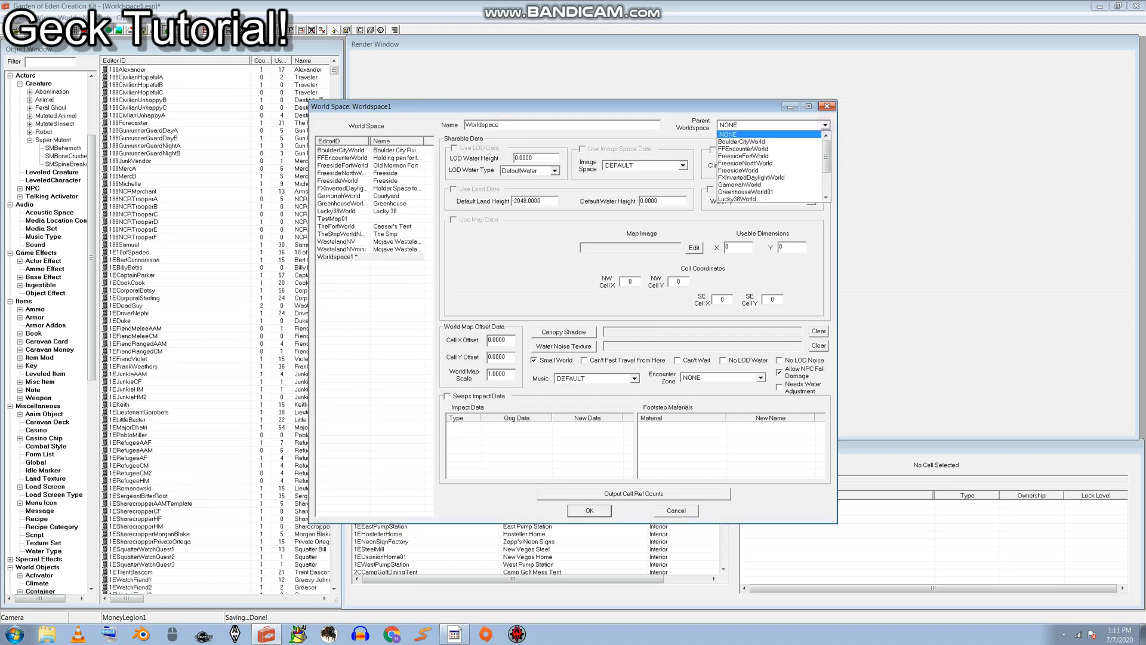
click(745, 149)
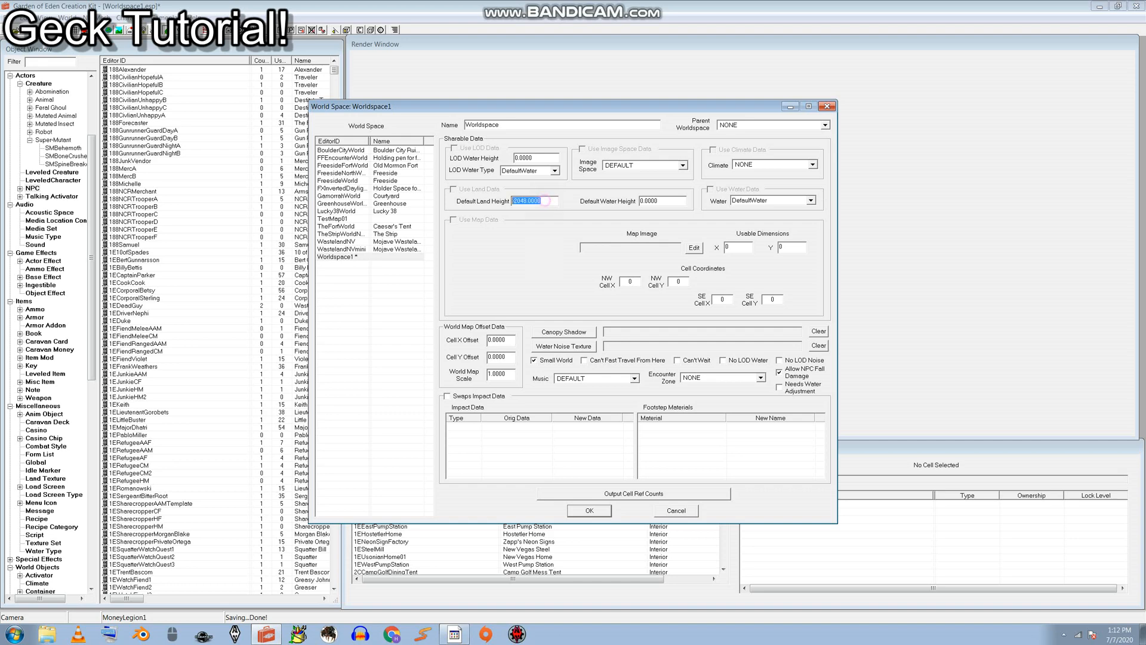
Set Default Land Height to -2048 and Default Water Height to -2048
text(-2048.0000)
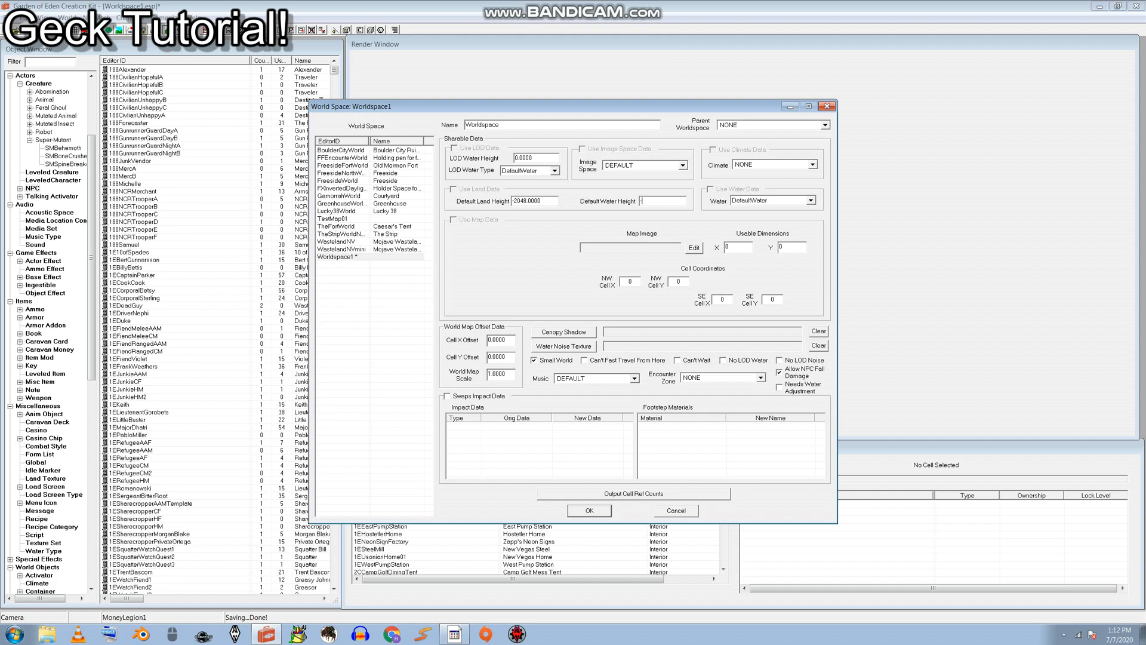
text(-20)
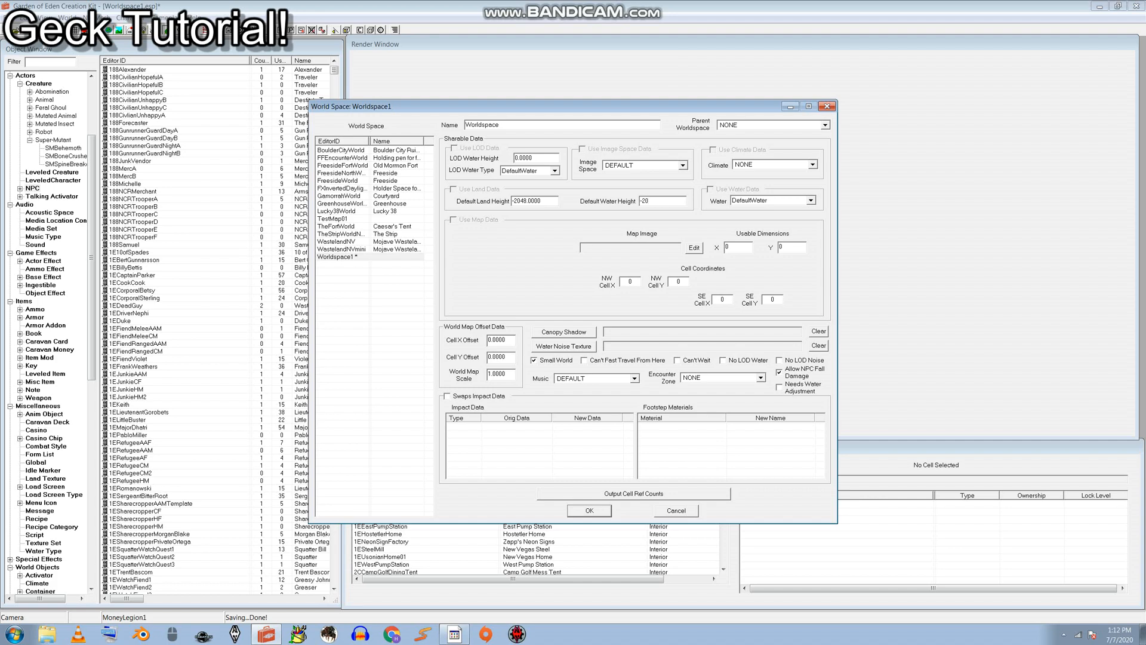
text(-2048.0000)
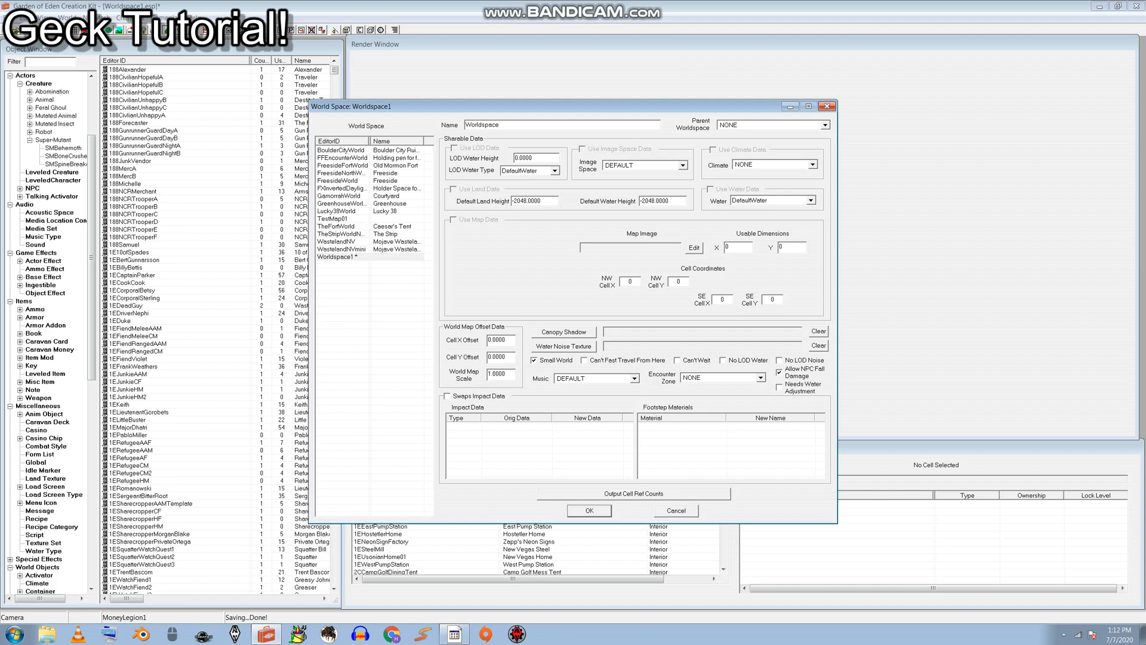
Select Worldspace1 in the Cell View World Space dropdown to list its Wilderness cells
click(722, 464)
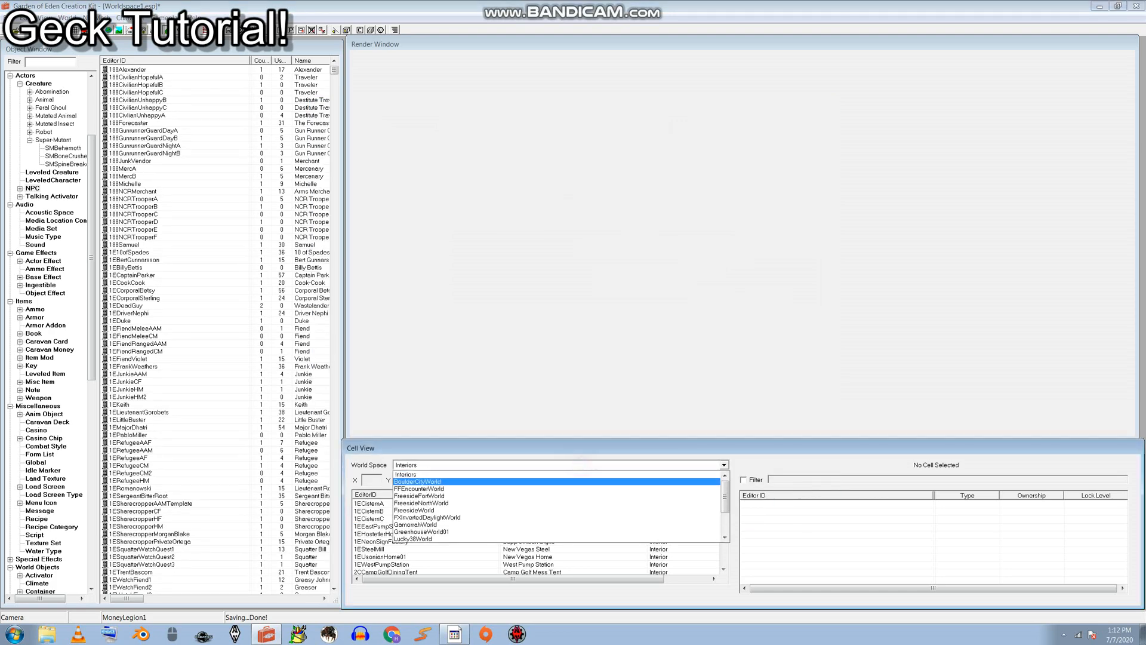
click(417, 488)
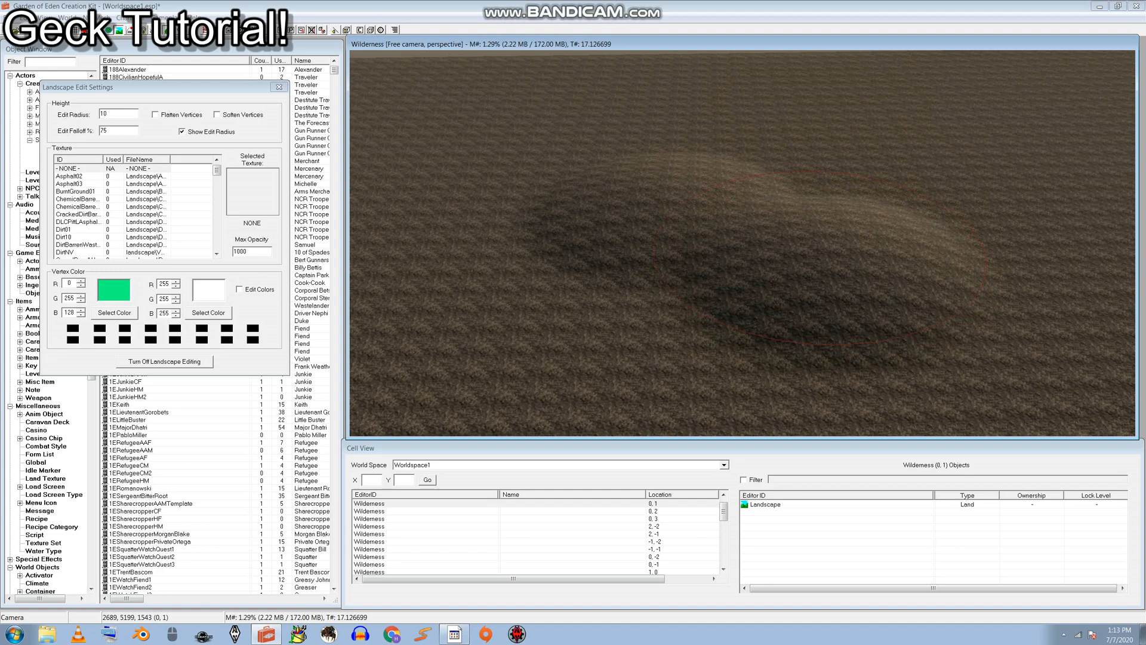
Continue sculpting the Wilderness terrain in the Render Window until GECK stops working
click(632, 191)
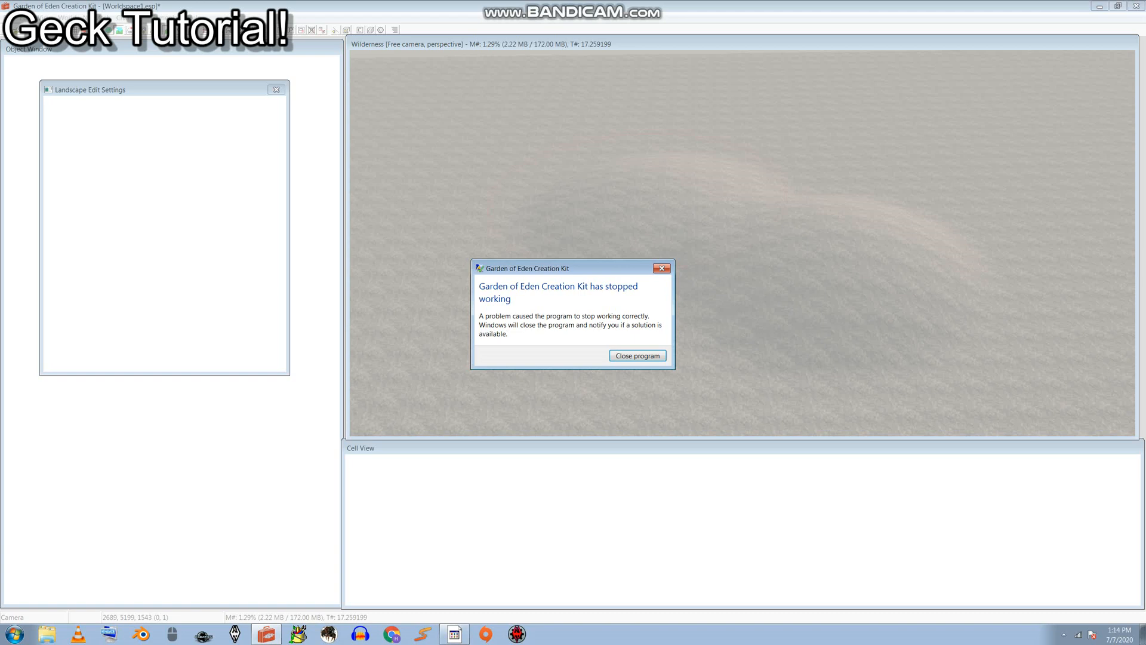
Close the crashed GECK from the 'stopped working' dialog
click(636, 356)
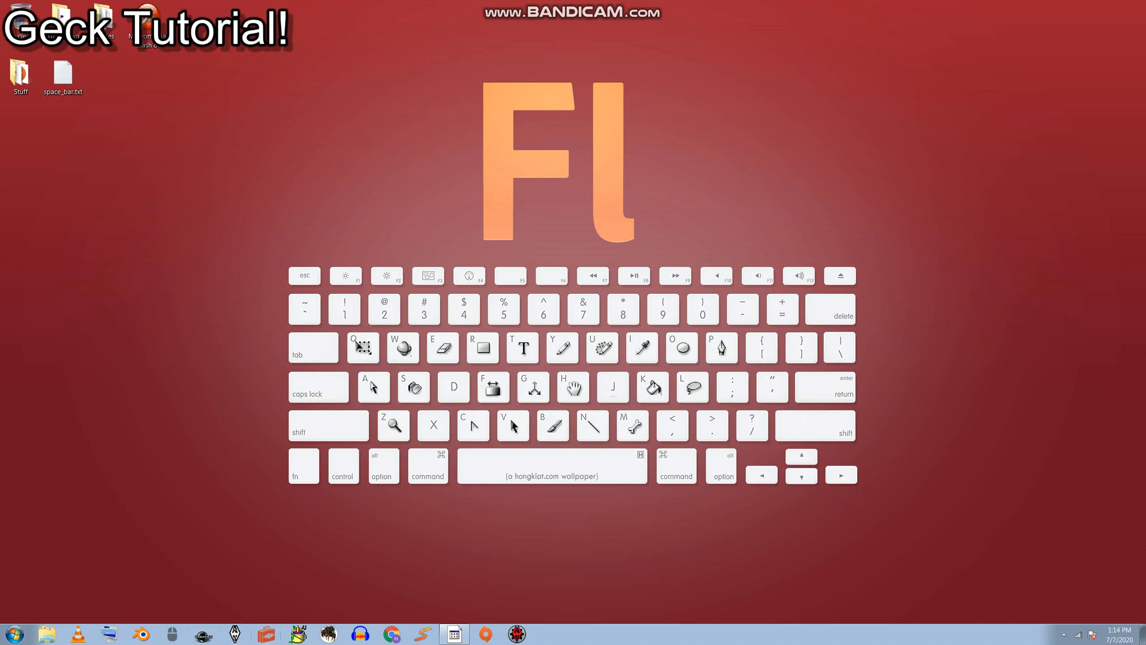
mouse_move(236, 633)
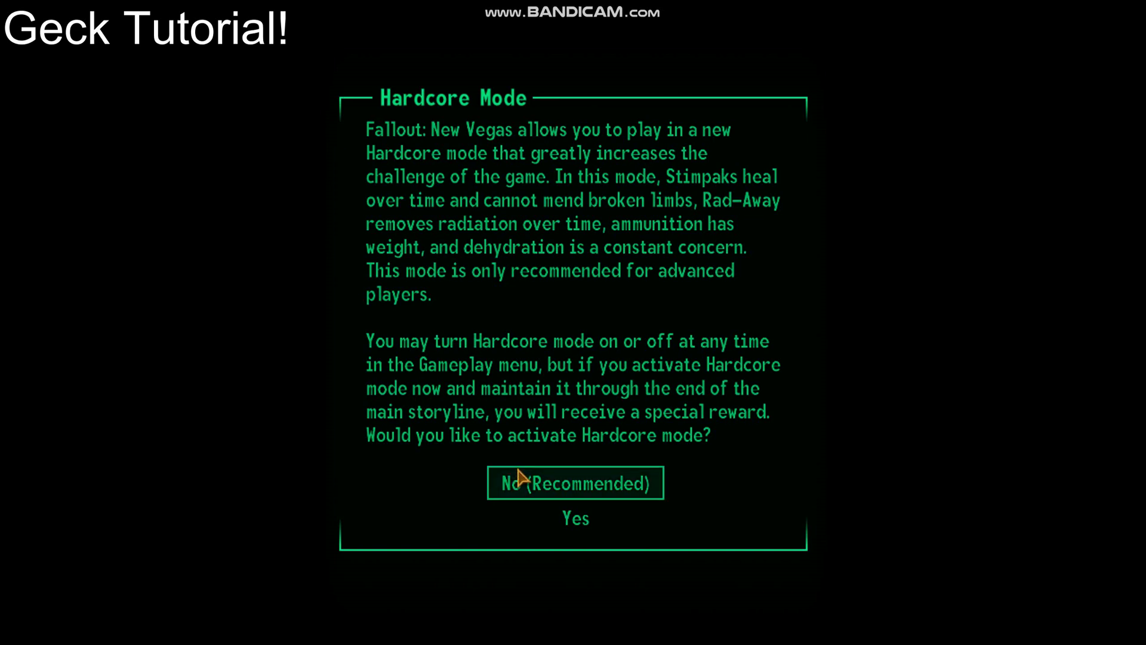
Decline Hardcore Mode with No (Recommended) to reach the main menu
click(576, 482)
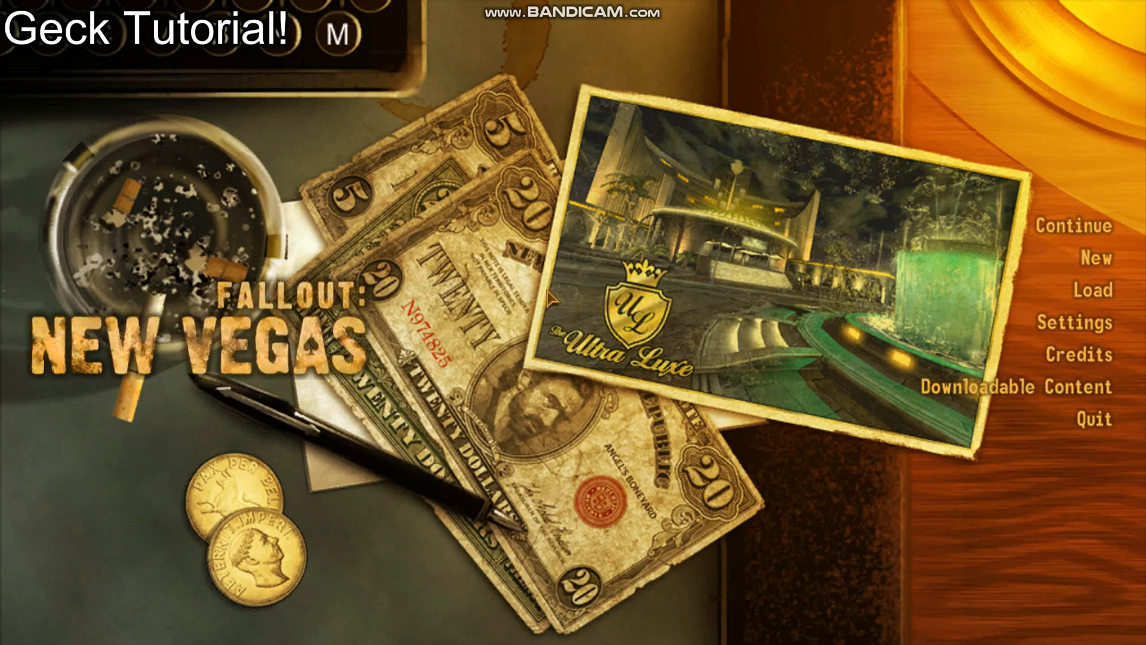
mouse_move(552, 300)
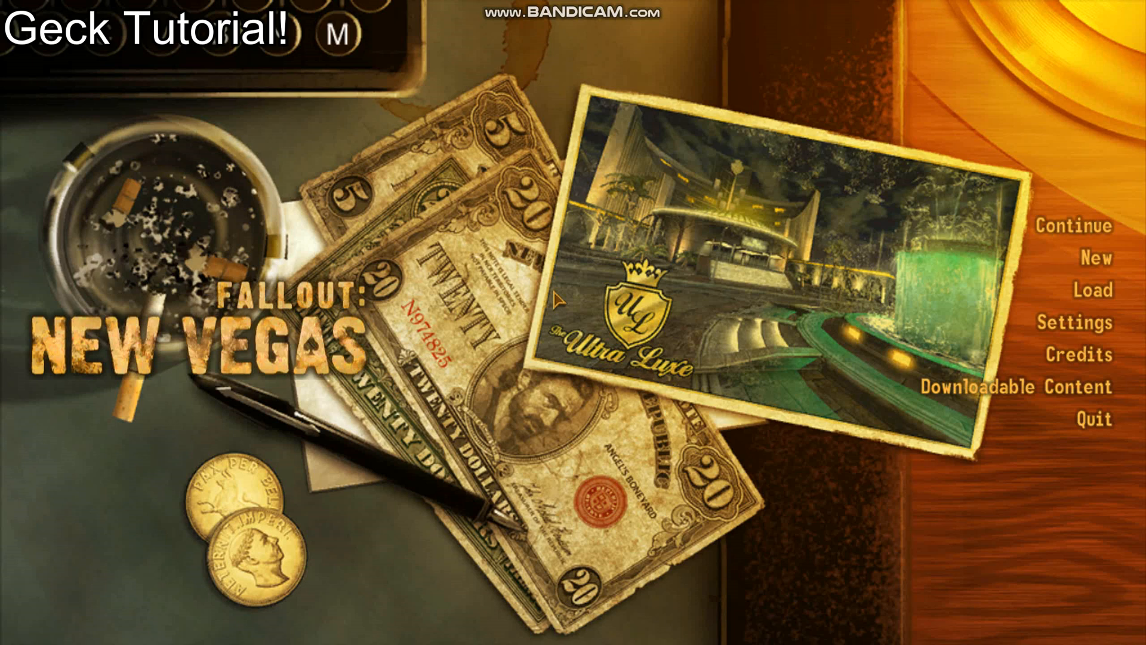
mouse_move(208, 252)
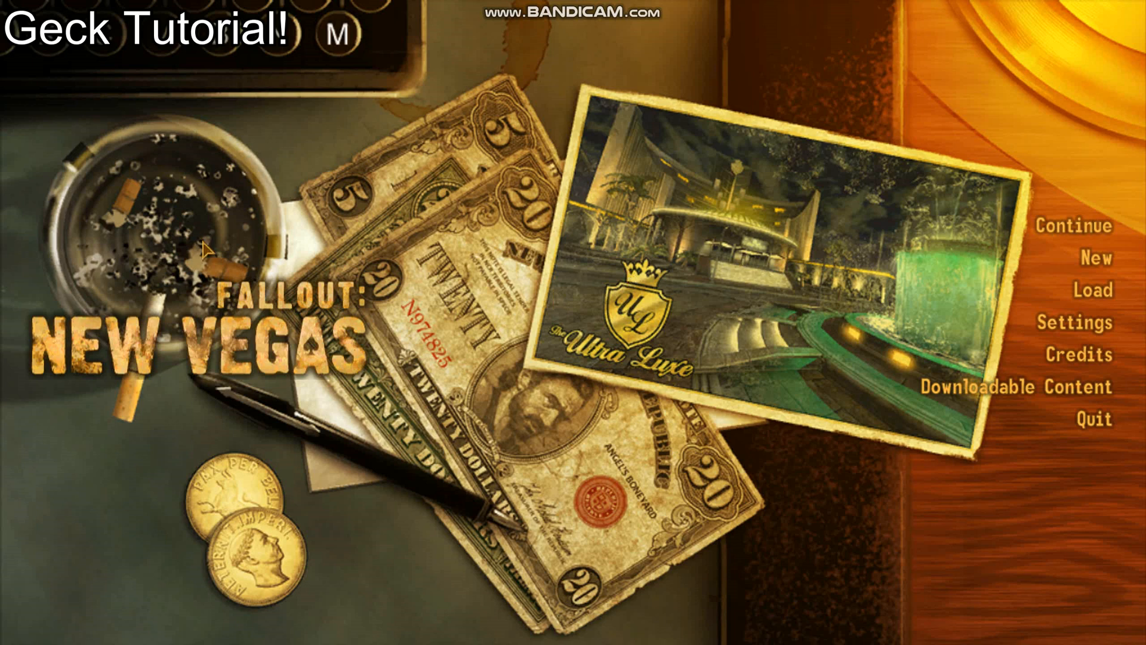
mouse_move(638, 412)
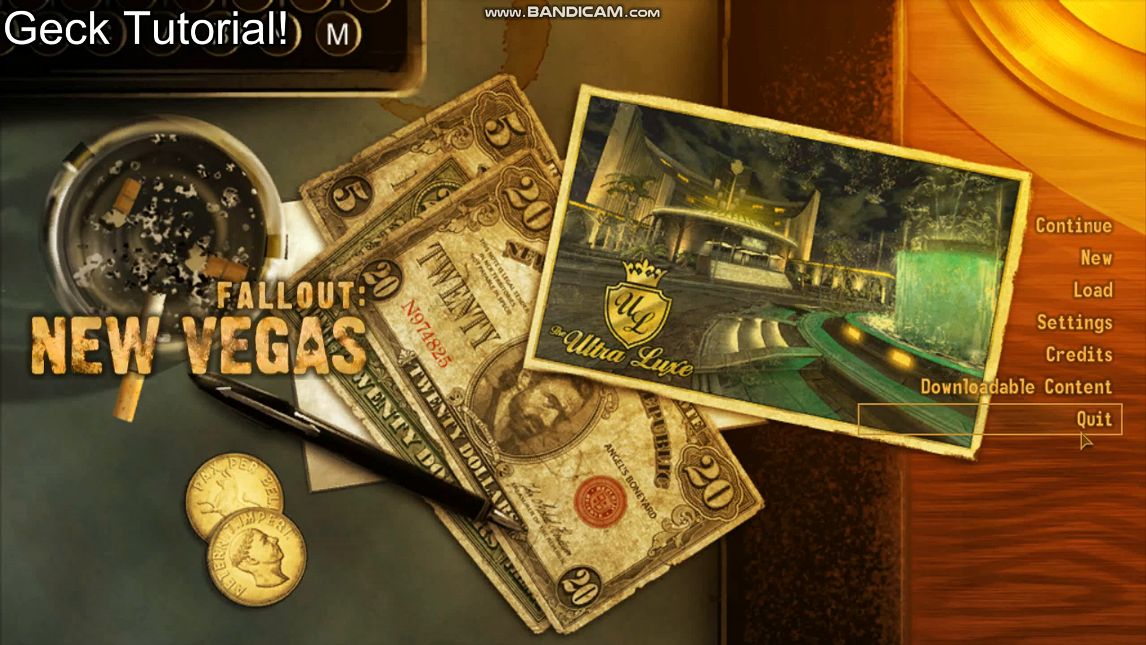
Quit Fallout: New Vegas from the main menu back to the desktop
click(1092, 419)
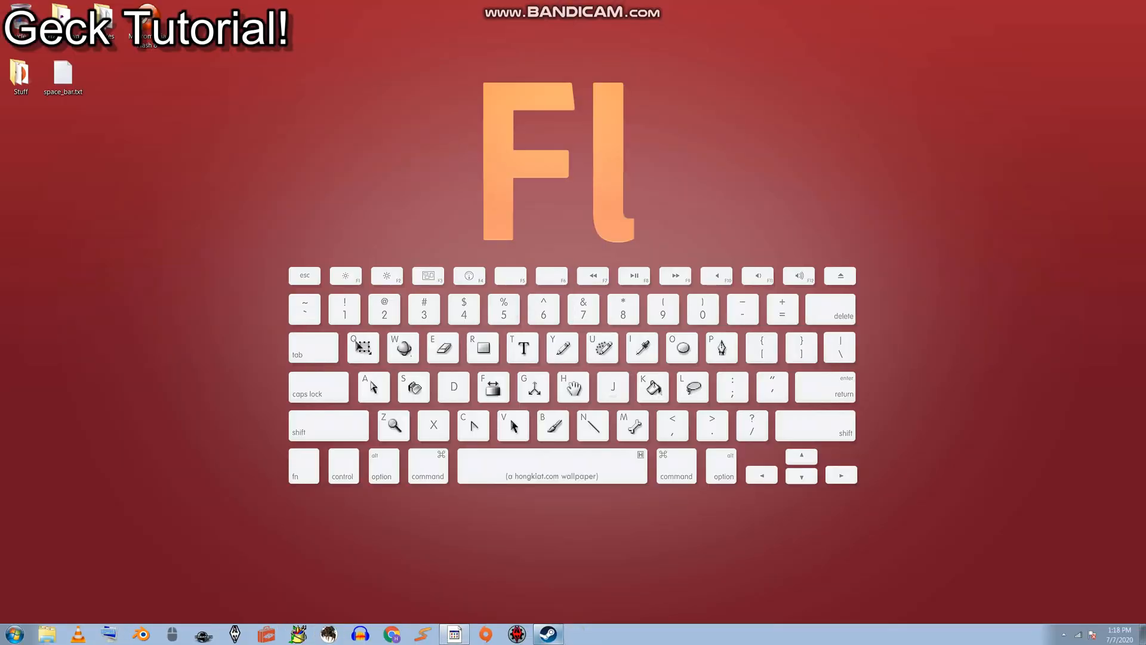
Restore the Bandicam recorder window from the taskbar to stop the recording
click(546, 633)
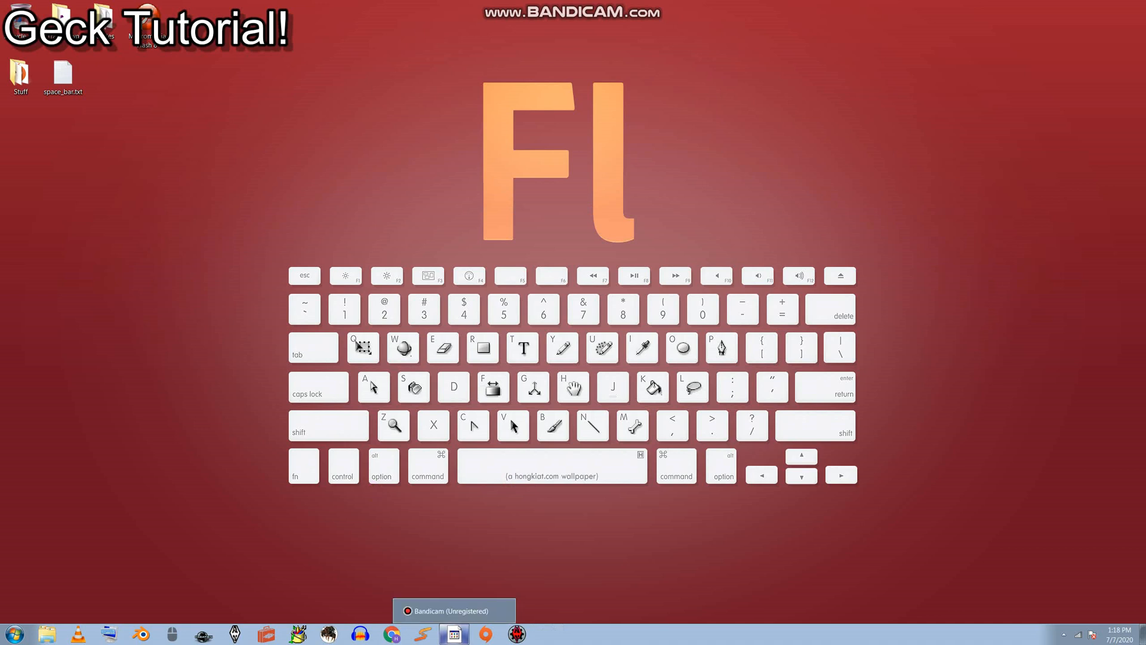
click(454, 610)
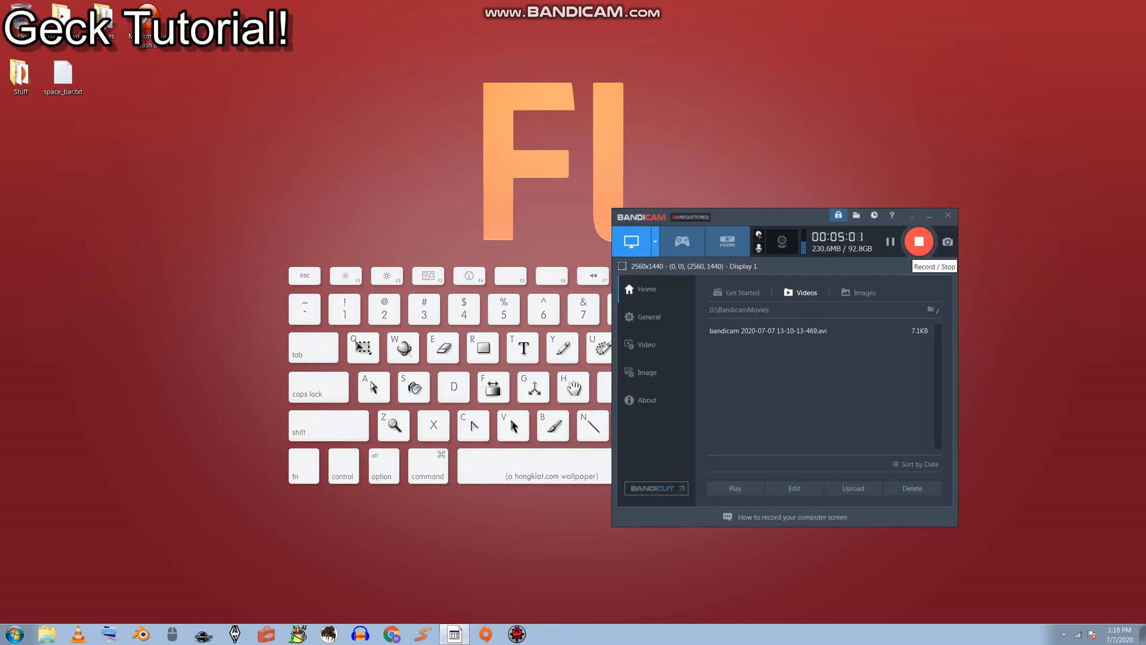